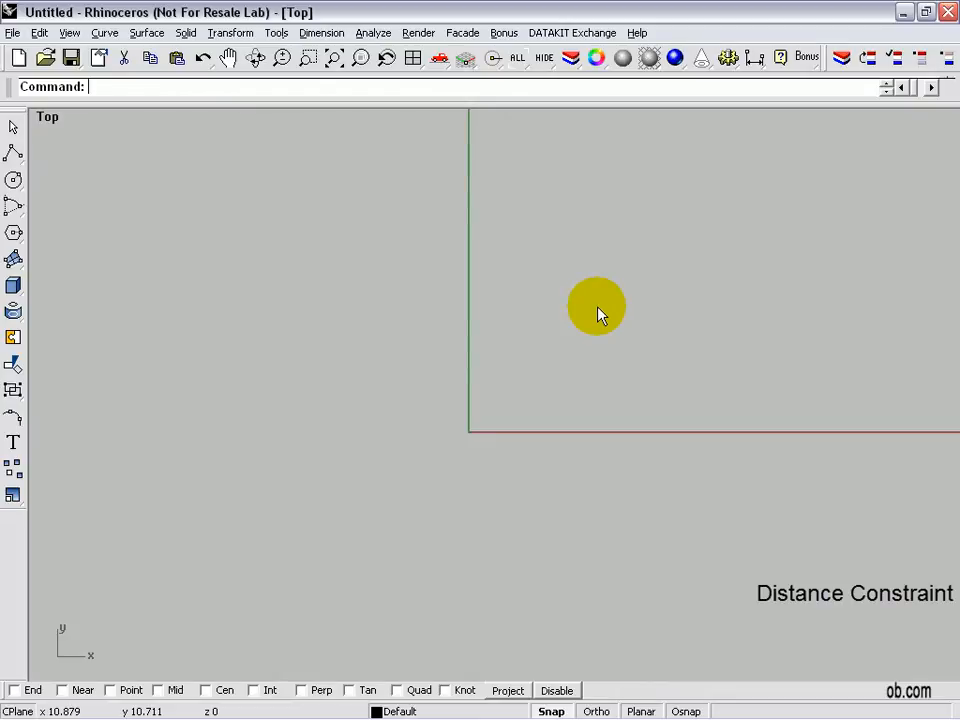
- Open the Curve menu to show the curve drawing commands
{"action": "left_click", "coordinate": [104, 32]}
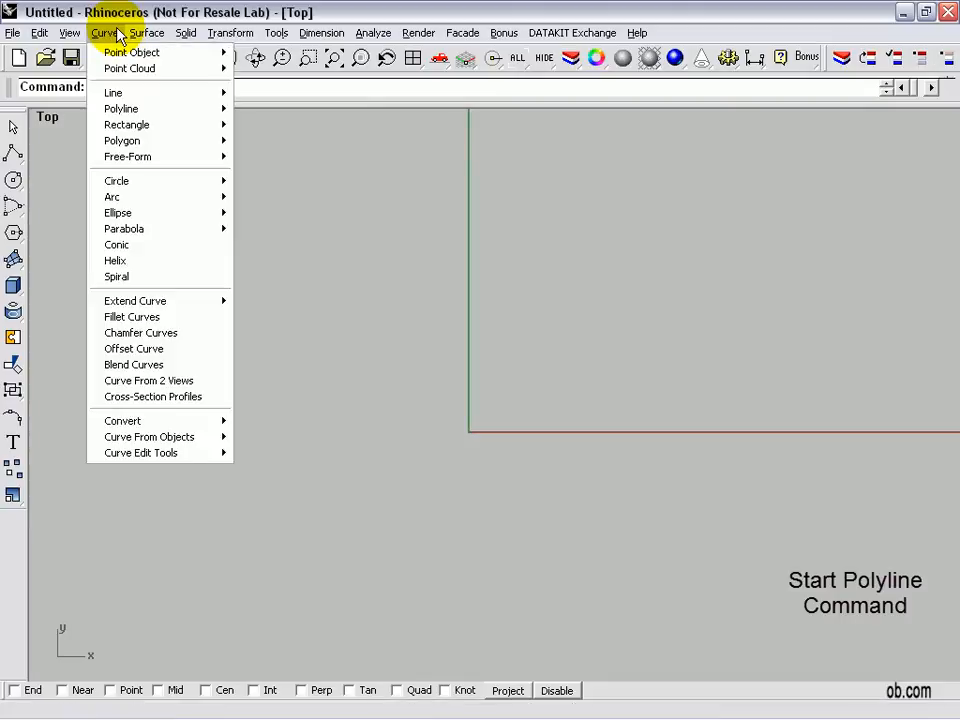
{"action": "mouse_move", "coordinate": [120, 108]}
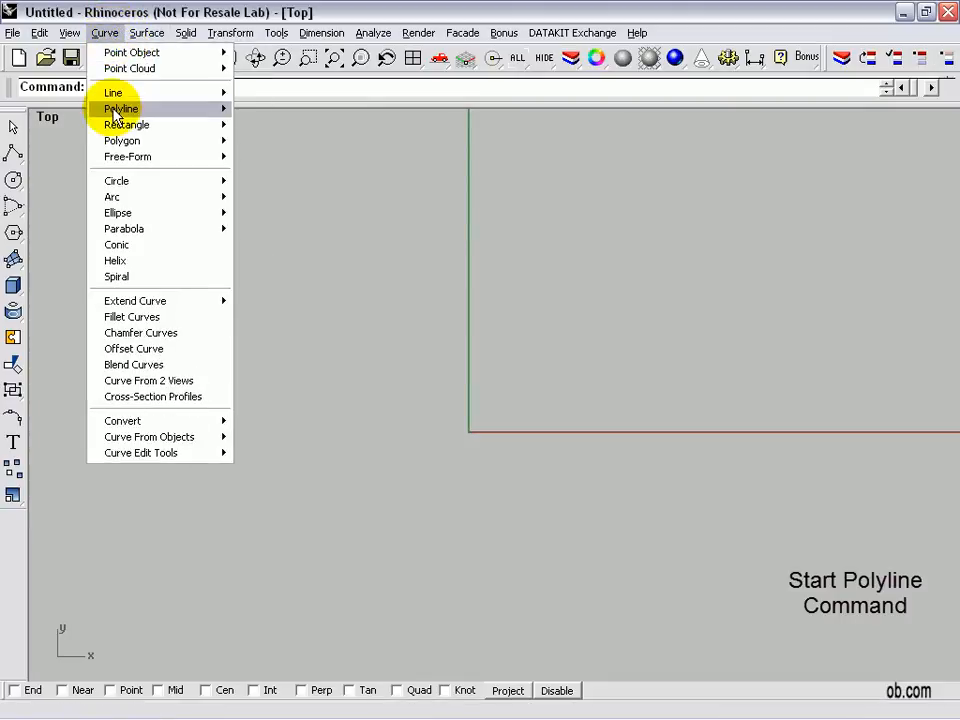
- Start a polyline at the origin and constrain its first segment to 11 units
{"action": "left_click", "coordinate": [120, 108]}
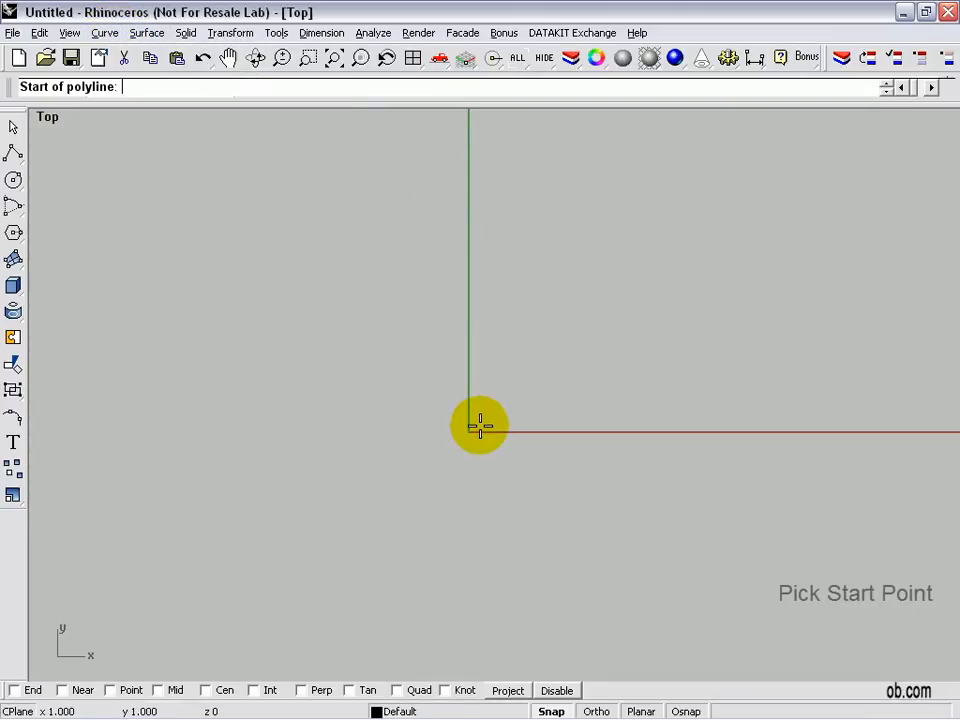
{"action": "left_click", "coordinate": [481, 425]}
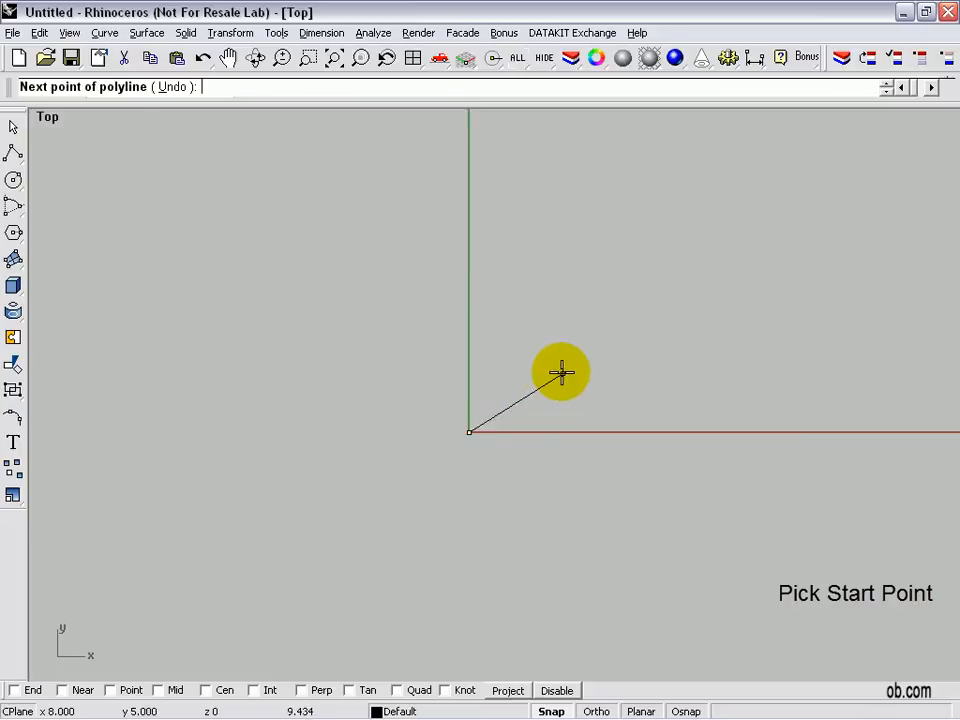
{"action": "mouse_move", "coordinate": [570, 361]}
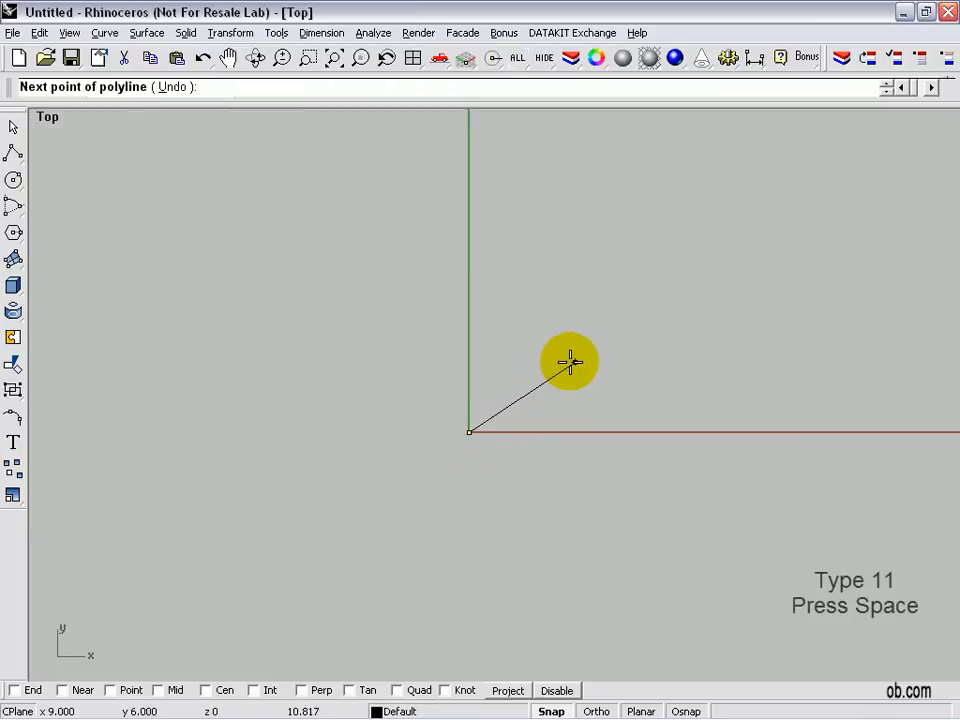
{"action": "type", "text": "11"}
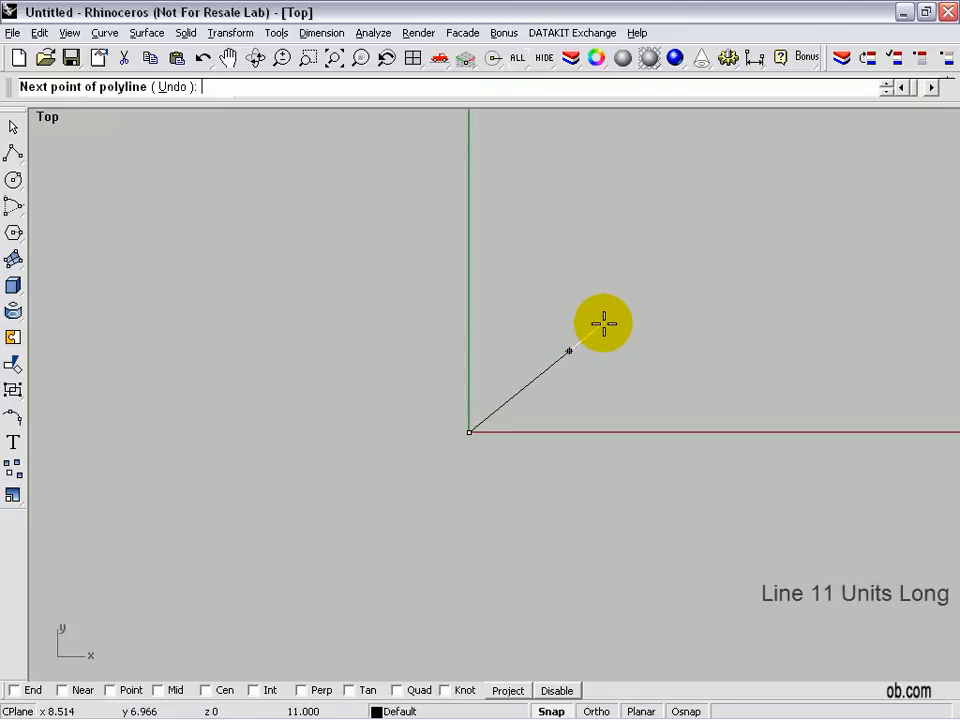
{"action": "mouse_move", "coordinate": [645, 351]}
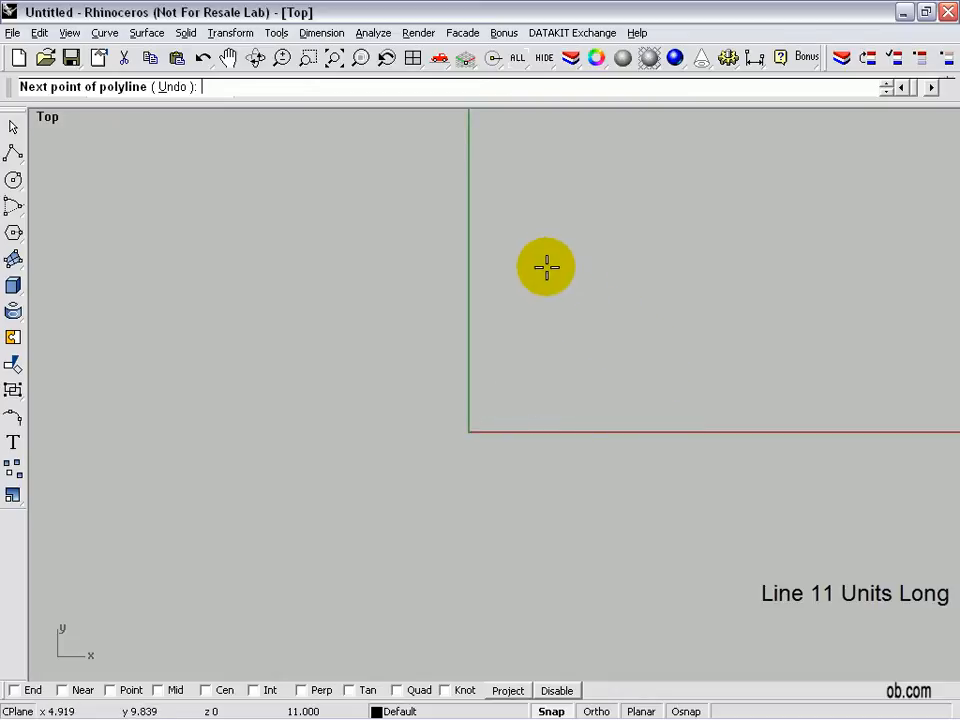
- Place the end of the 11-unit segment steeply up and to the right
{"action": "left_click", "coordinate": [545, 267]}
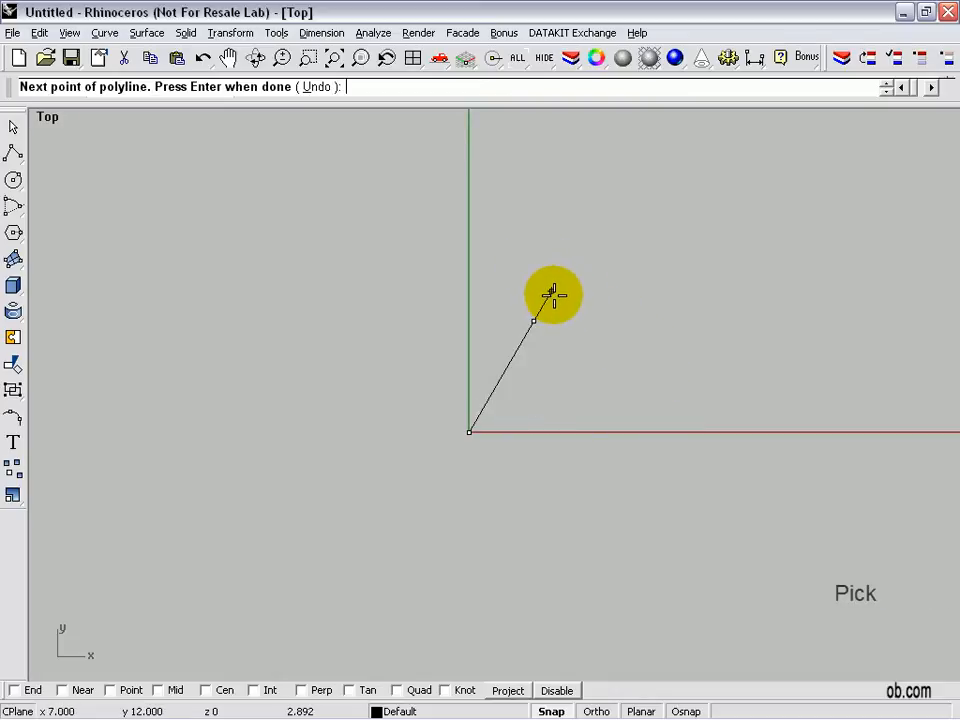
{"action": "mouse_move", "coordinate": [588, 338]}
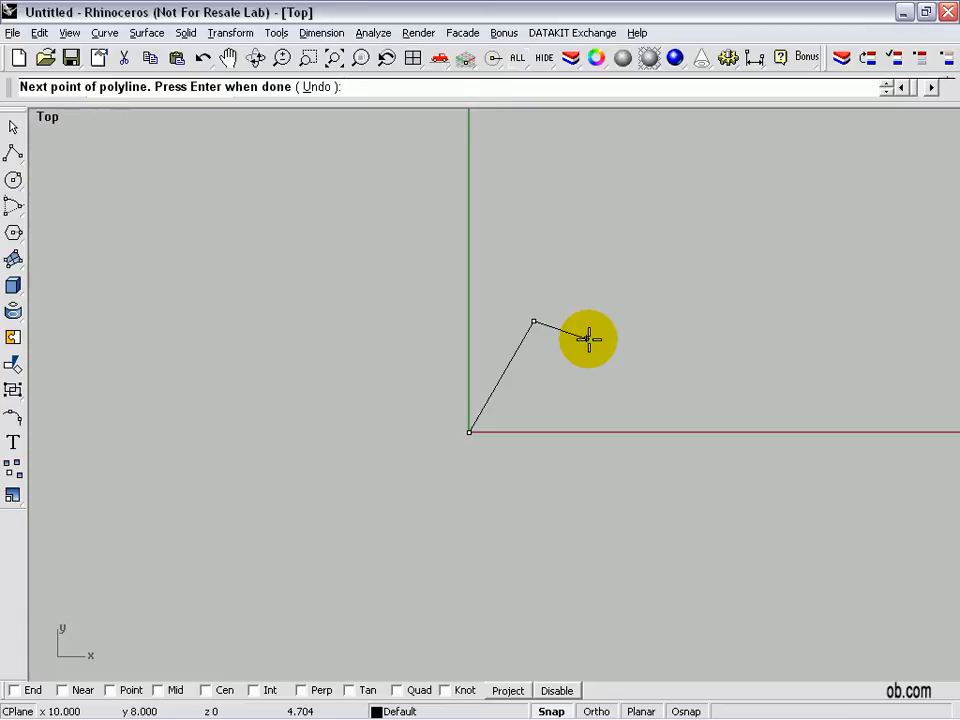
{"action": "mouse_move", "coordinate": [586, 320]}
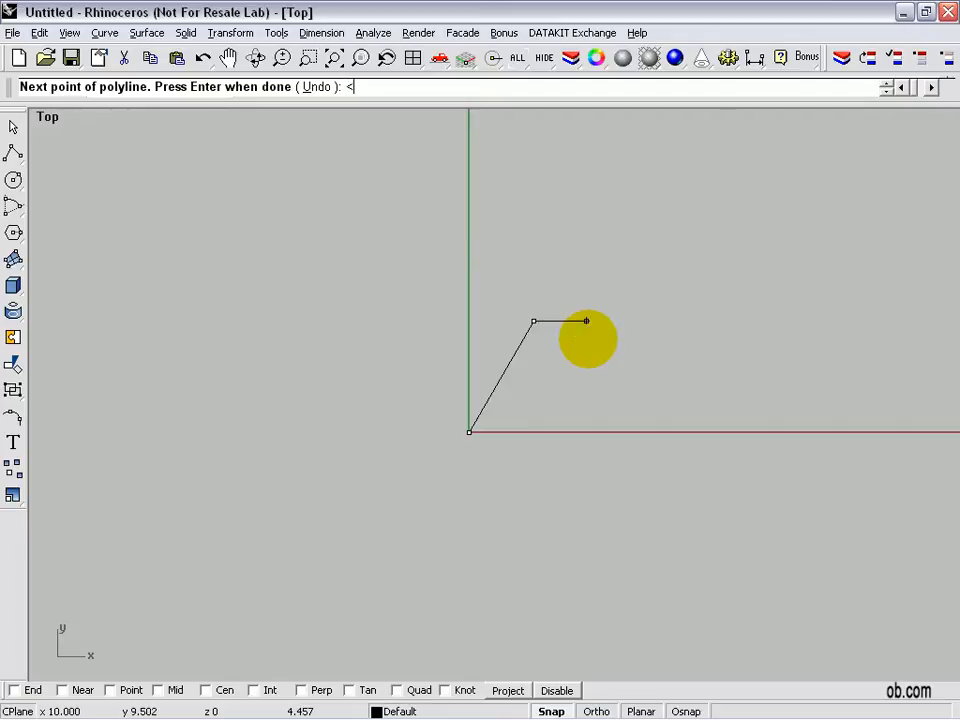
- Enter a length constraint of 4 for the second polyline segment
{"action": "type", "text": "4"}
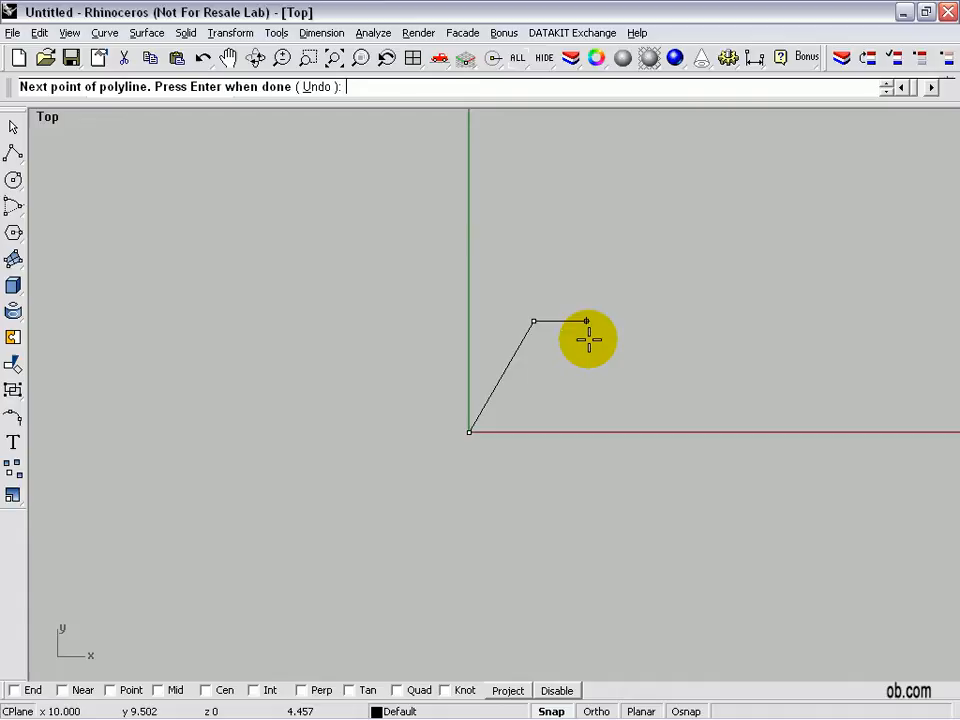
{"action": "mouse_move", "coordinate": [585, 288]}
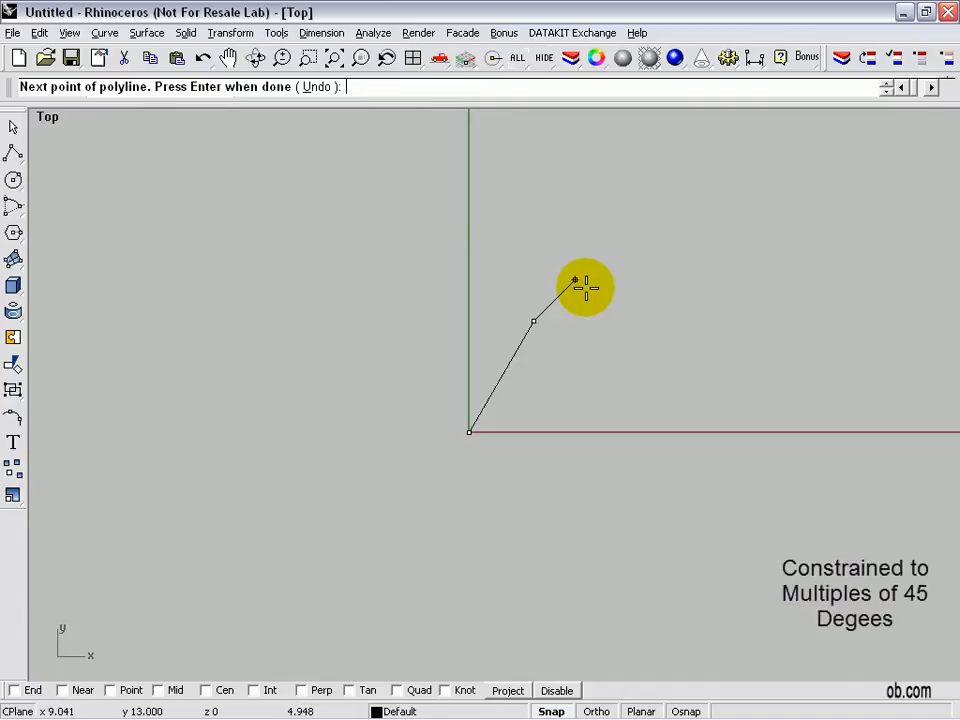
{"action": "mouse_move", "coordinate": [515, 258]}
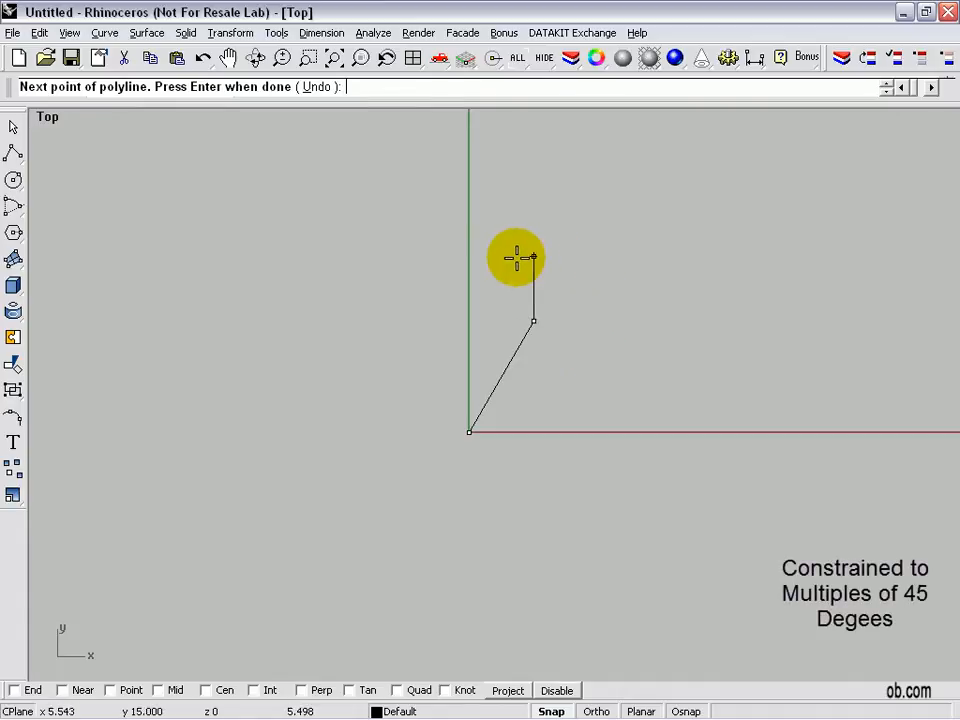
{"action": "mouse_move", "coordinate": [500, 340]}
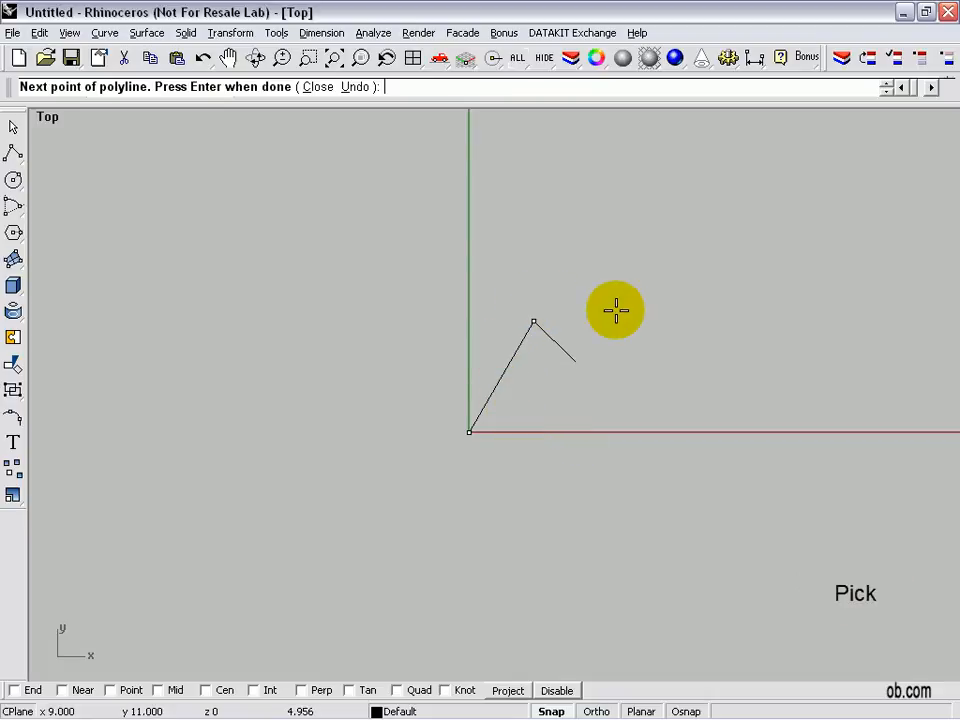
- Place the horizontal third segment and constrain the next segment to a 45-degree angle
{"action": "left_click", "coordinate": [575, 360]}
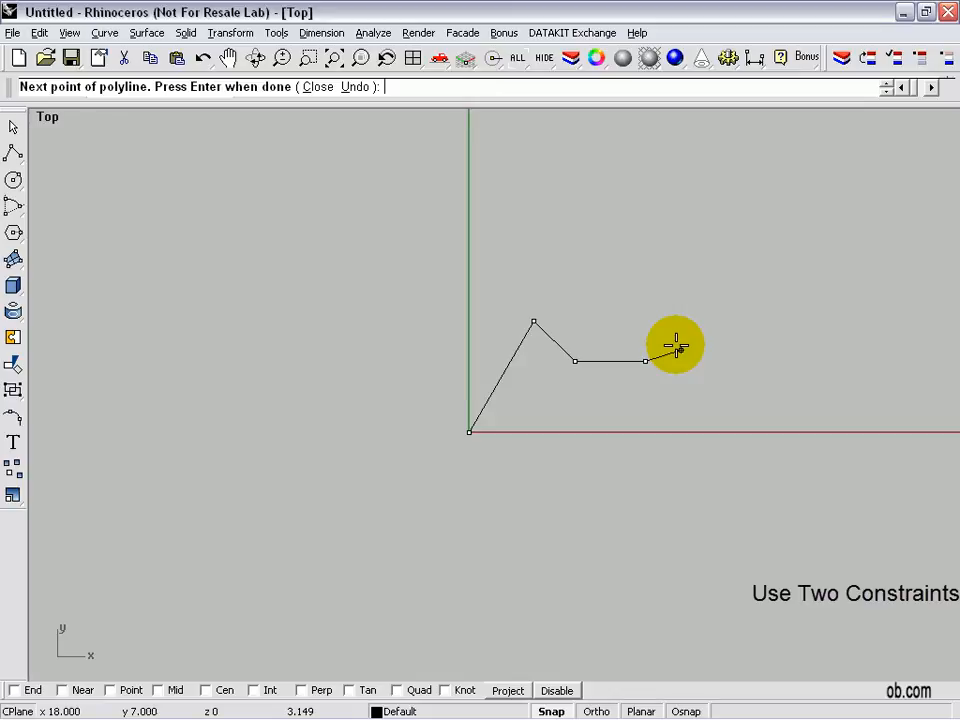
{"action": "mouse_move", "coordinate": [683, 306]}
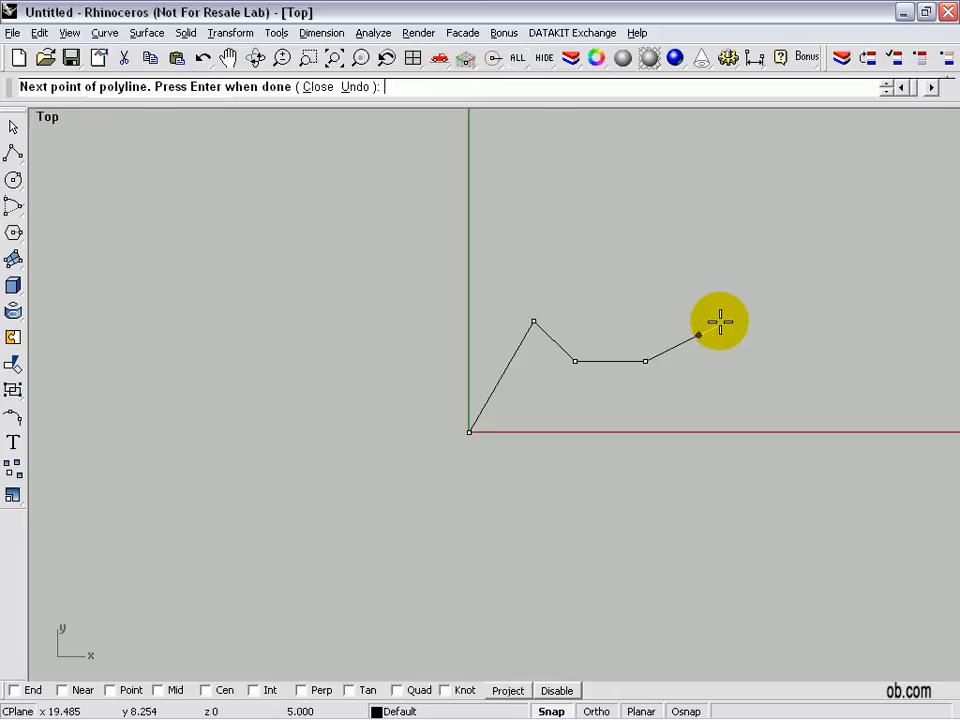
{"action": "type", "text": "<45"}
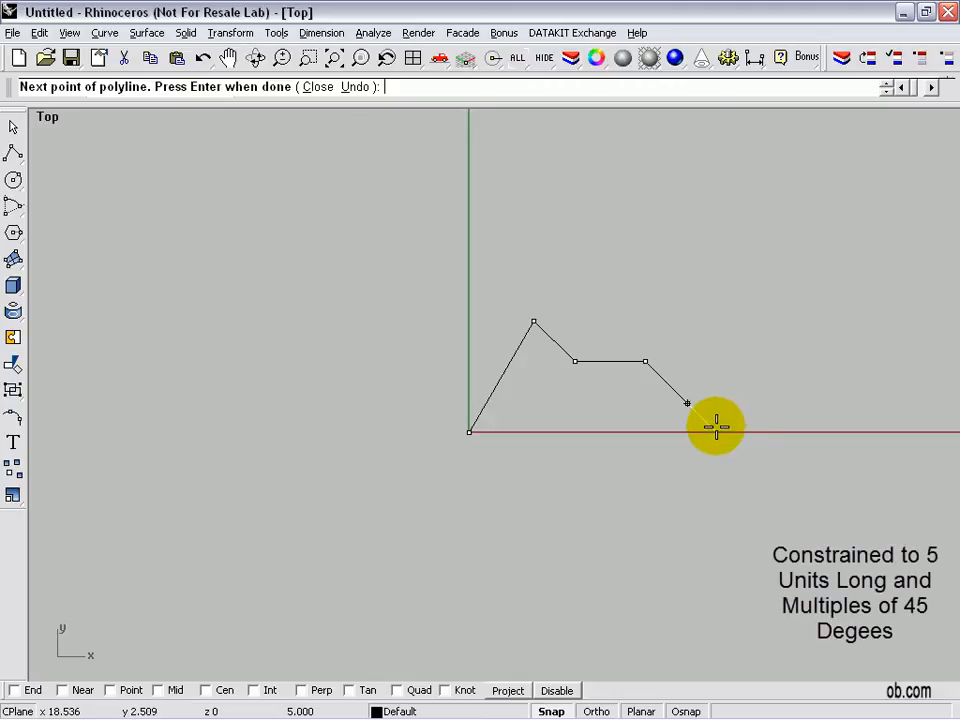
{"action": "mouse_move", "coordinate": [686, 427]}
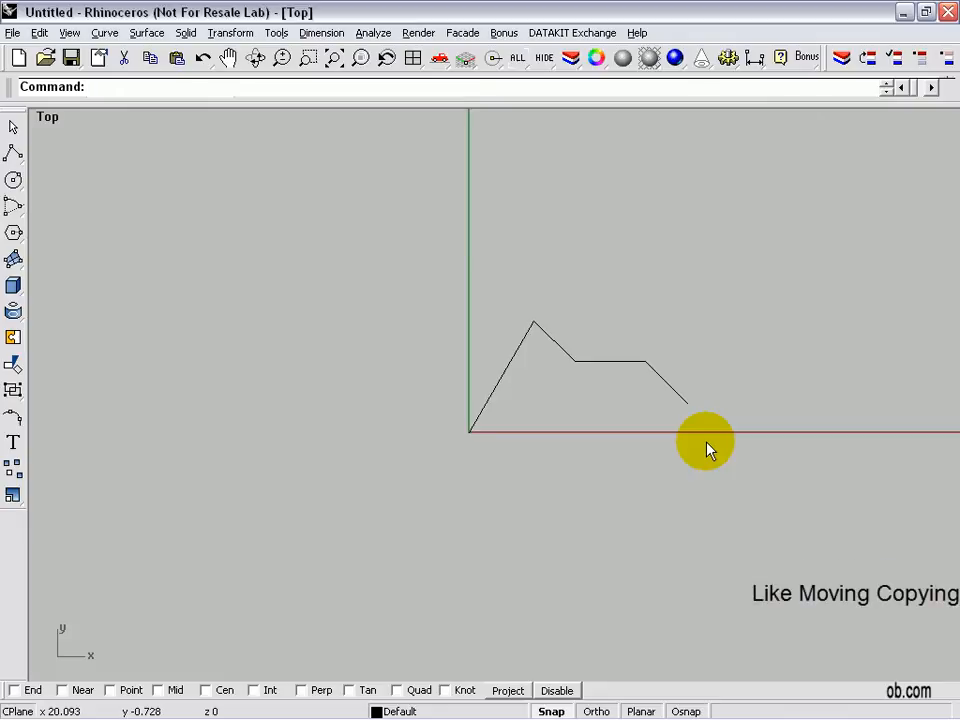
- Select the finished polyline and run Copy on it
{"action": "left_click", "coordinate": [495, 430]}
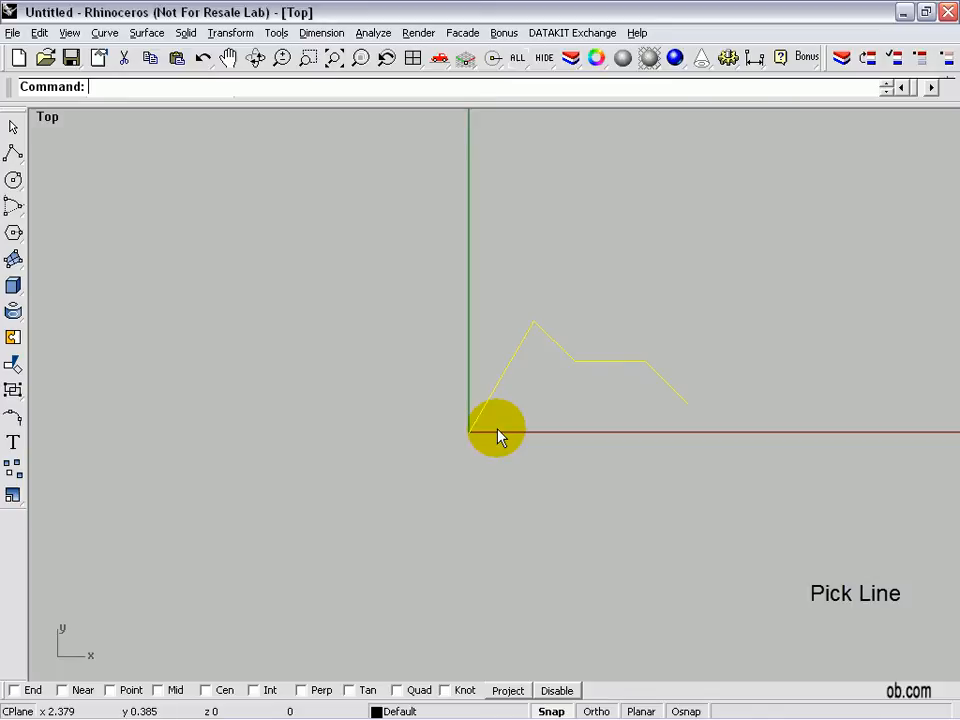
{"action": "type", "text": "Copy"}
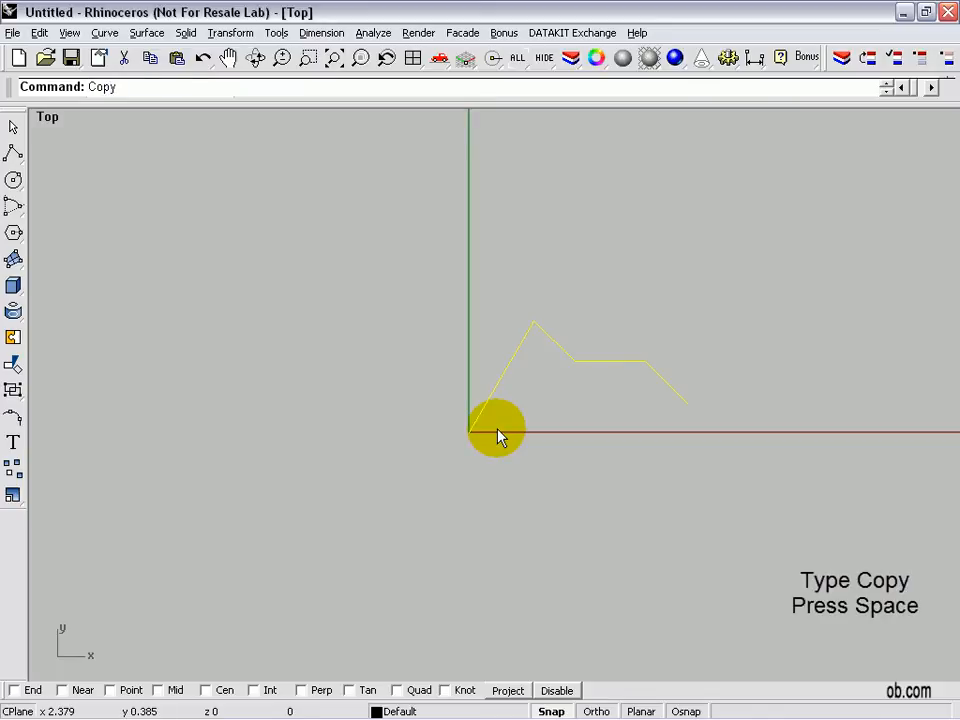
{"action": "key", "text": "space"}
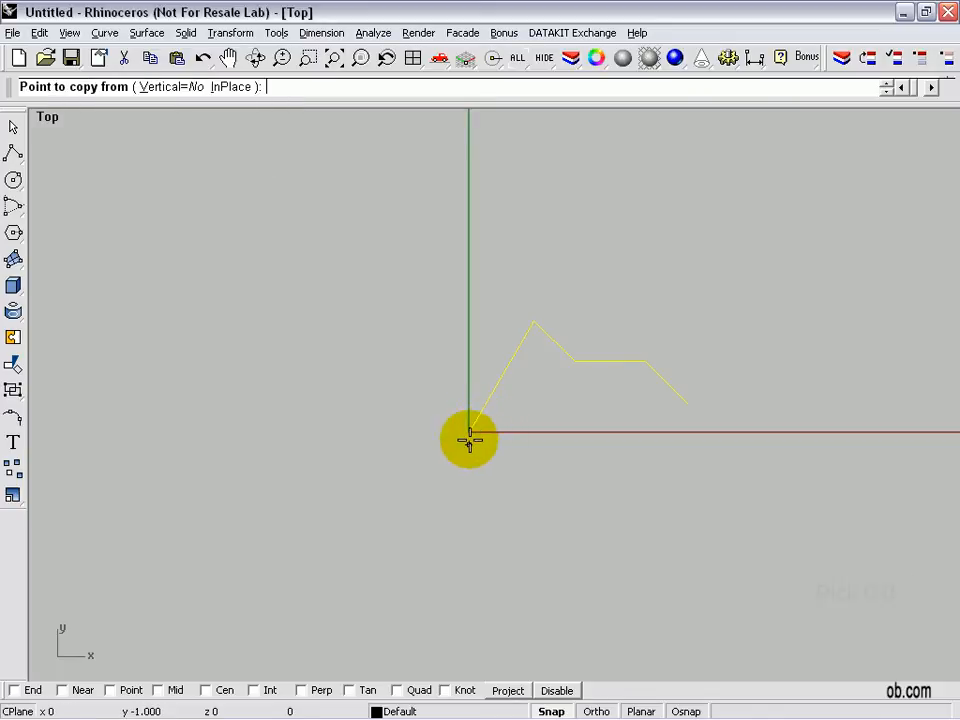
- Copy from the origin, constrained to 9 units at a 45-degree angle
{"action": "left_click", "coordinate": [468, 438]}
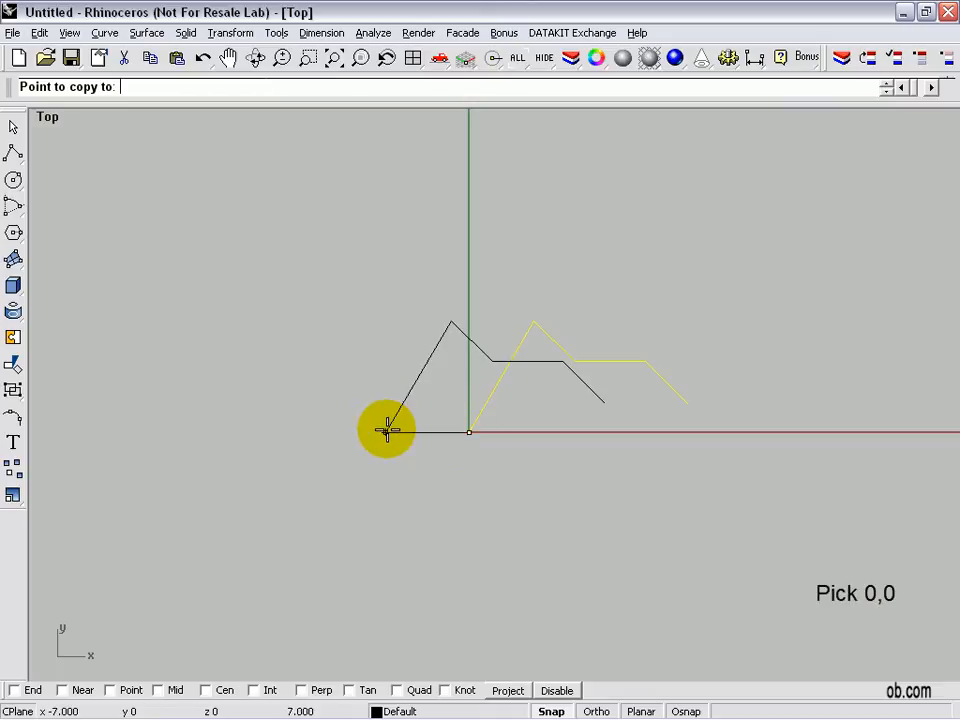
{"action": "mouse_move", "coordinate": [387, 385]}
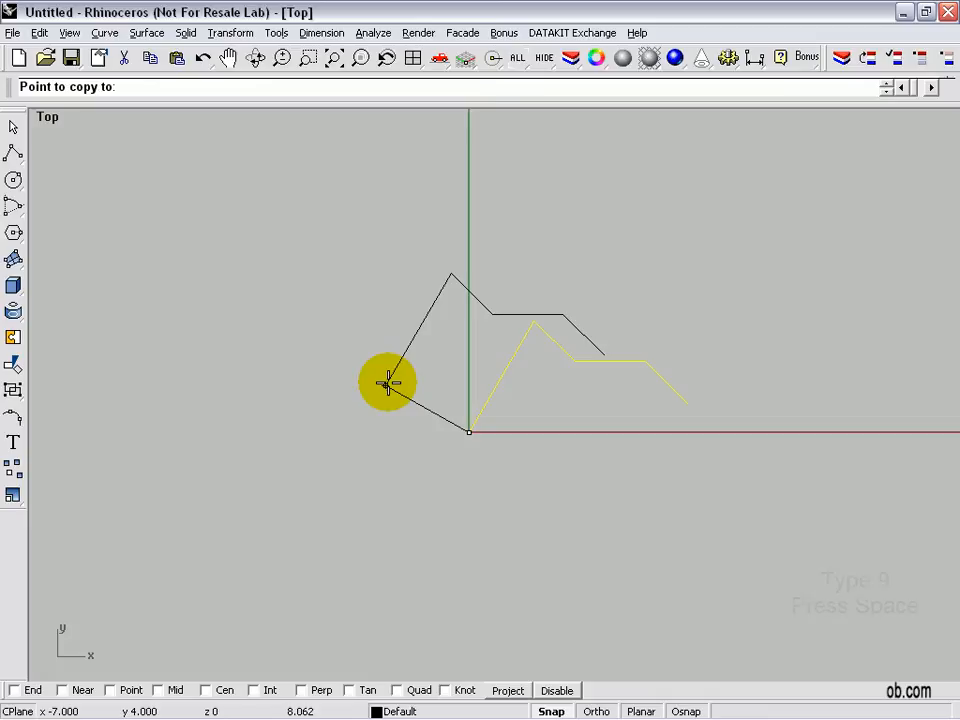
{"action": "type", "text": "9"}
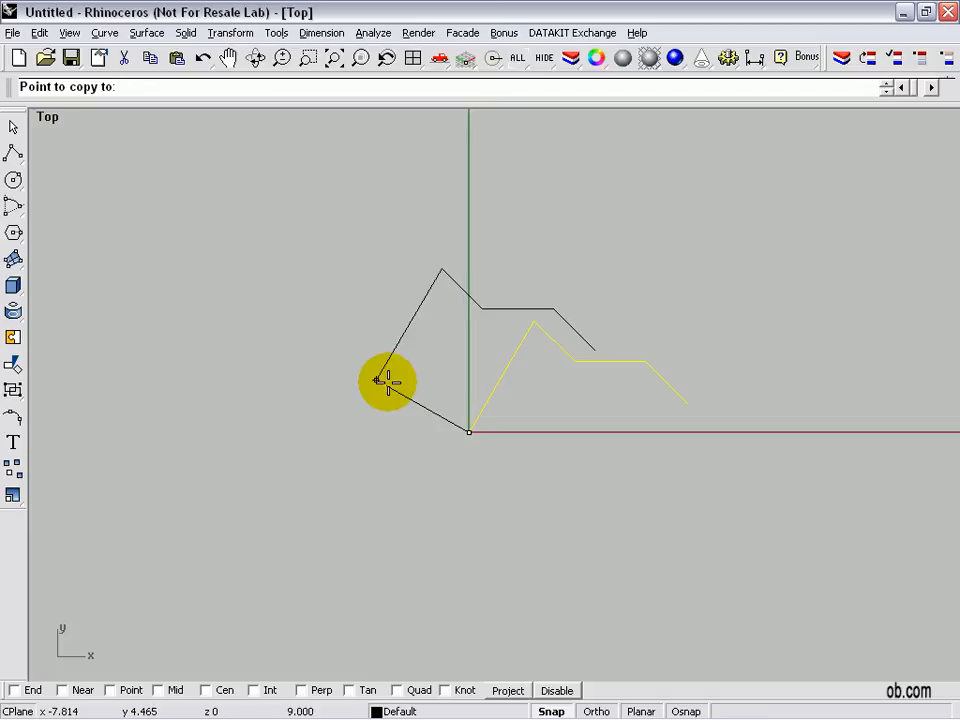
{"action": "type", "text": "<45"}
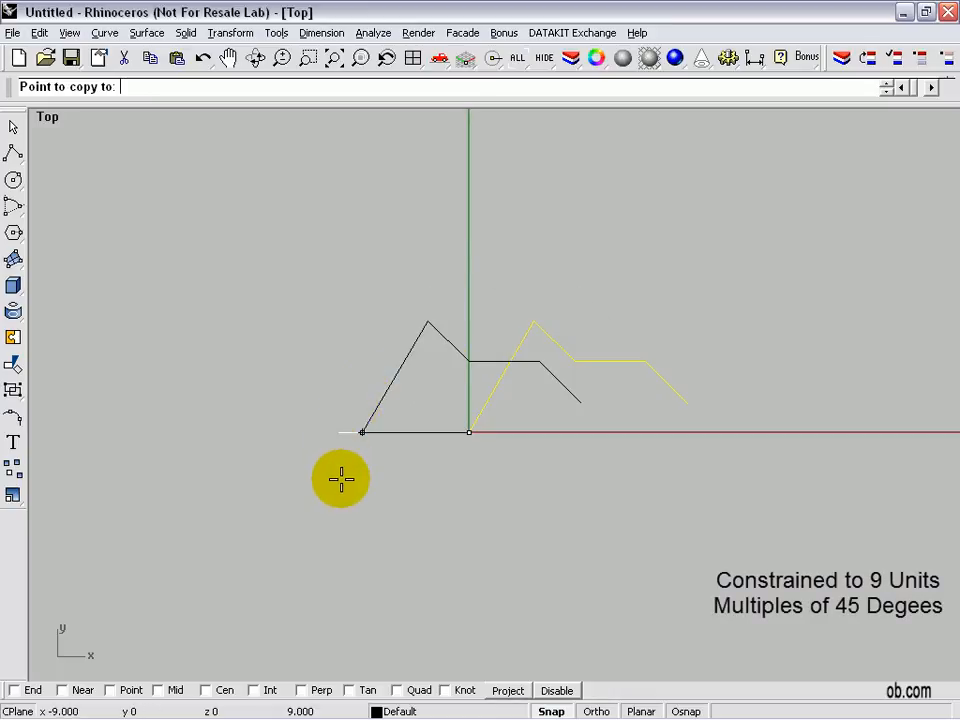
{"action": "mouse_move", "coordinate": [337, 463]}
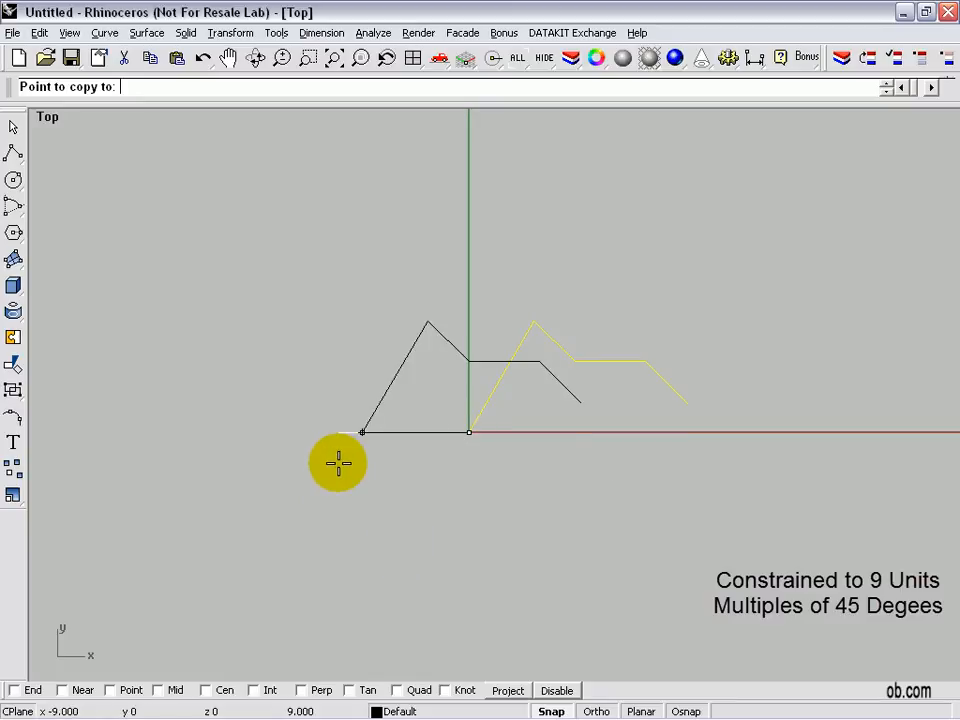